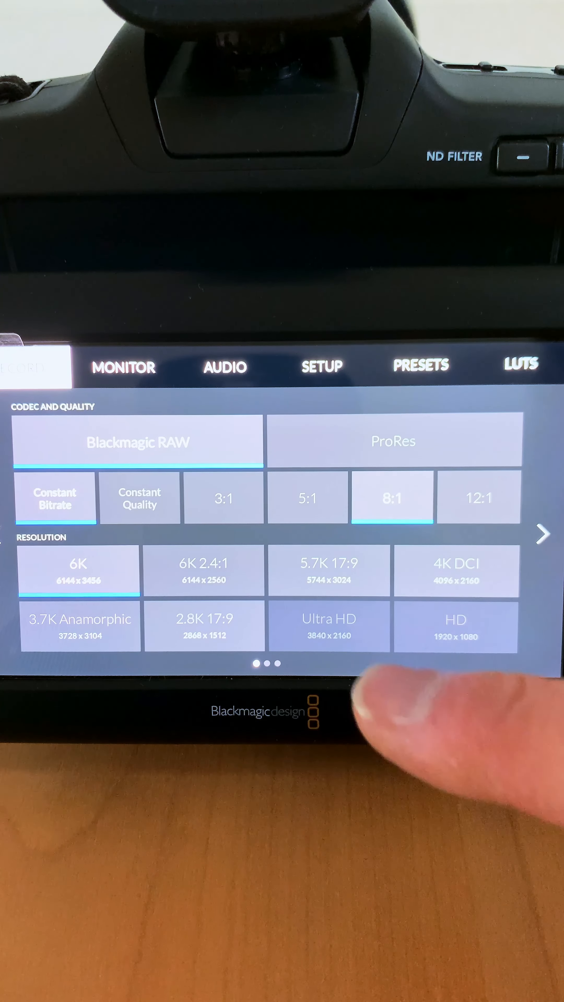
# Set the Blackmagic RAW constant bitrate to 5:1, keeping 6K resolution.
pyautogui.click(306, 499)
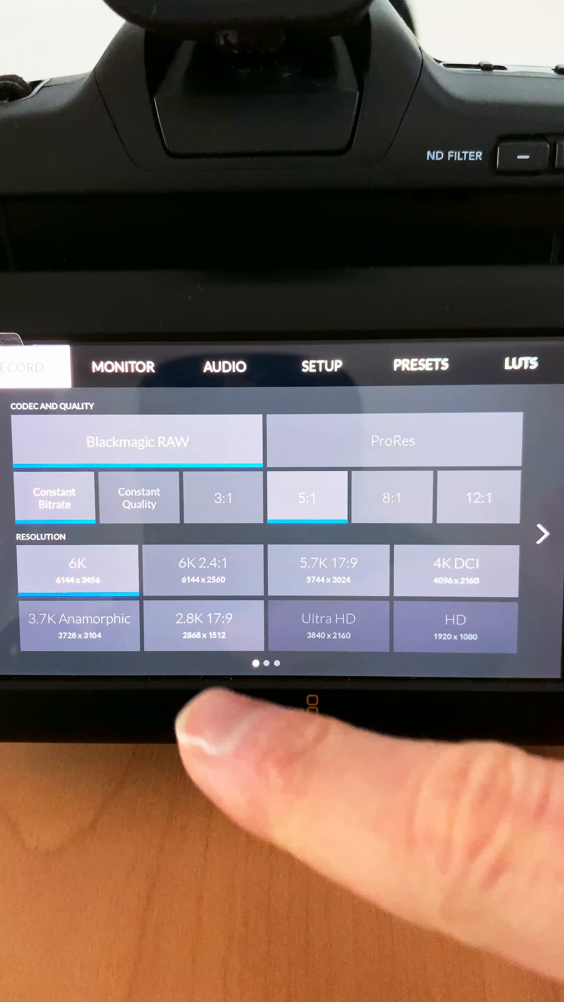
# Choose 2.8K 17:9 sensor-windowed resolution and switch to Constant Quality Q1.
pyautogui.click(203, 626)
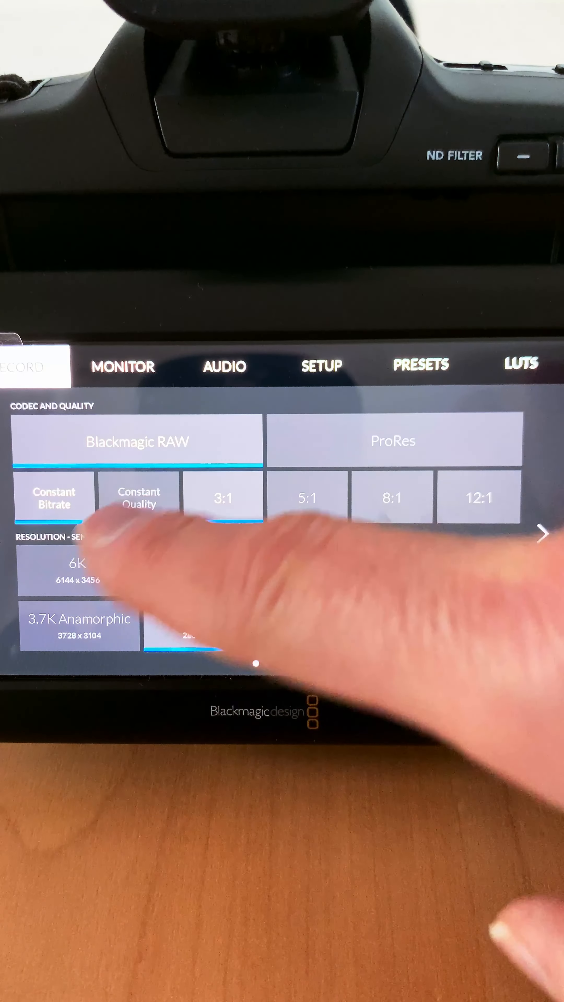
pyautogui.click(137, 498)
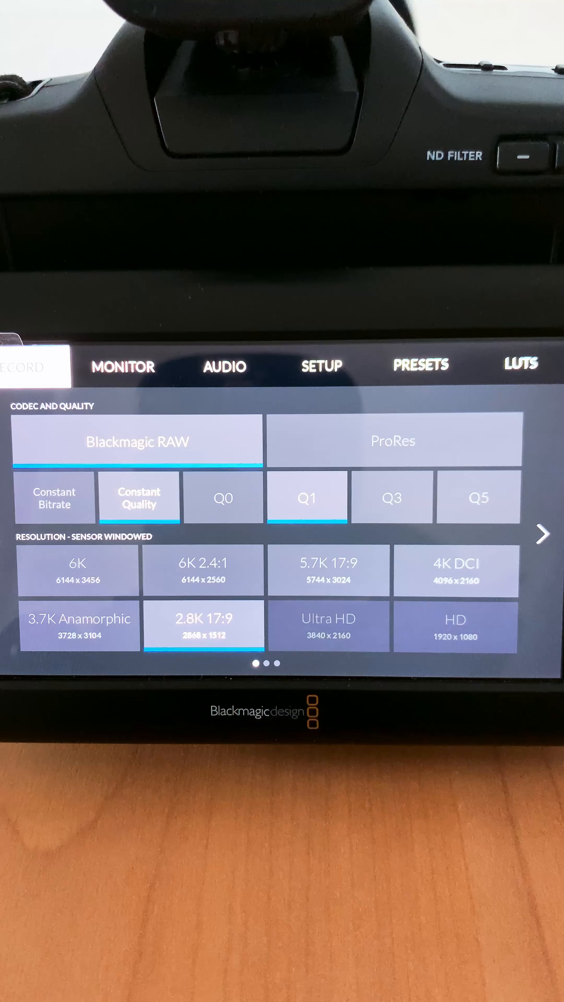